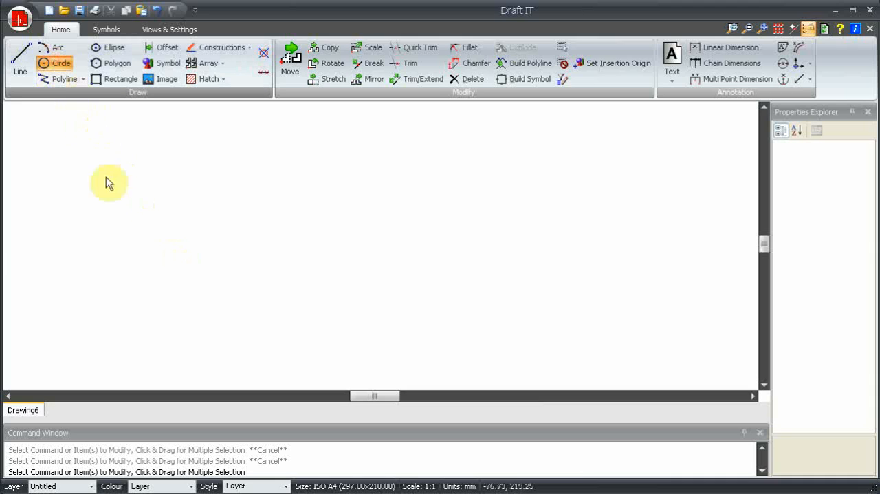
Draw the outer flange circle, then two concentric inner circles at radii 20 and 30.
click(50, 63)
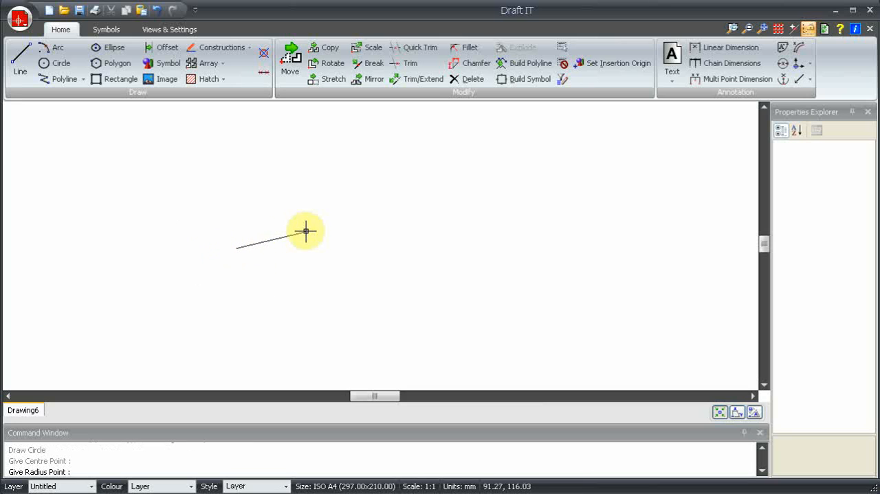
click(305, 231)
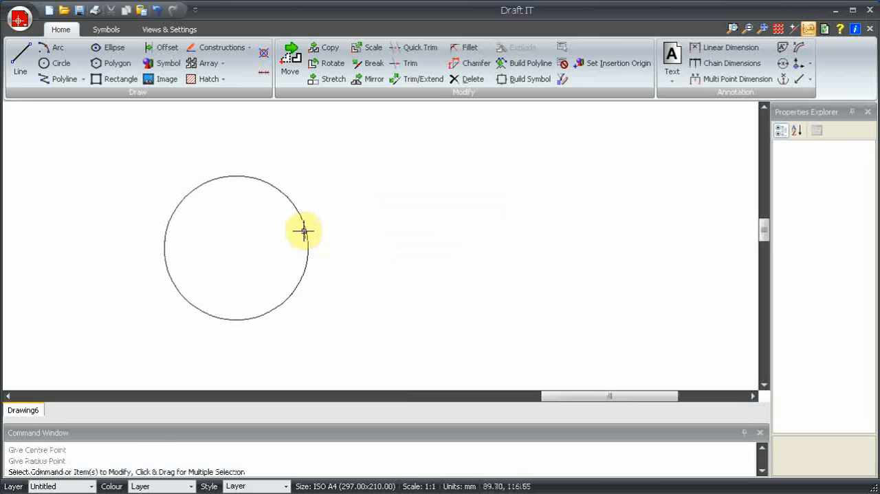
mouse_move(288, 232)
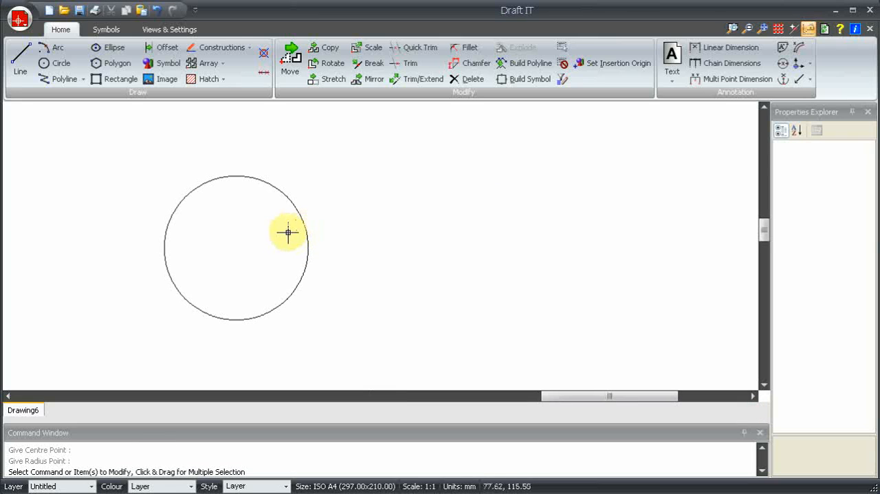
mouse_move(283, 233)
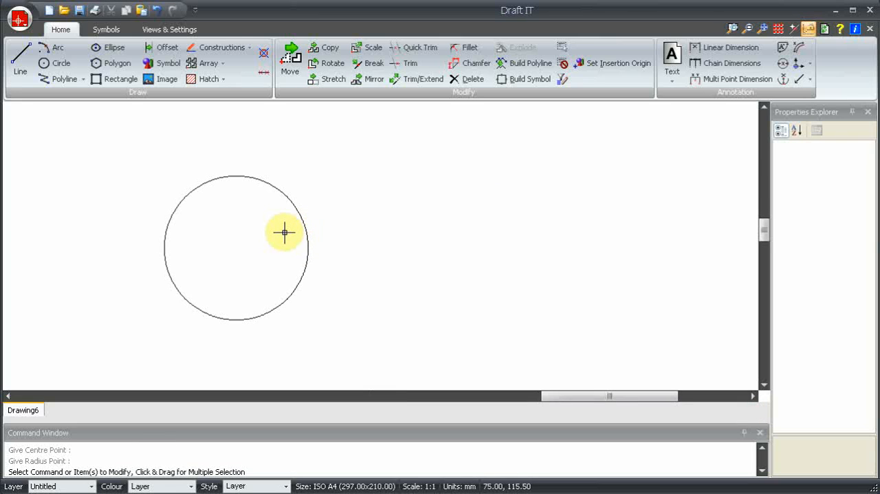
mouse_move(245, 241)
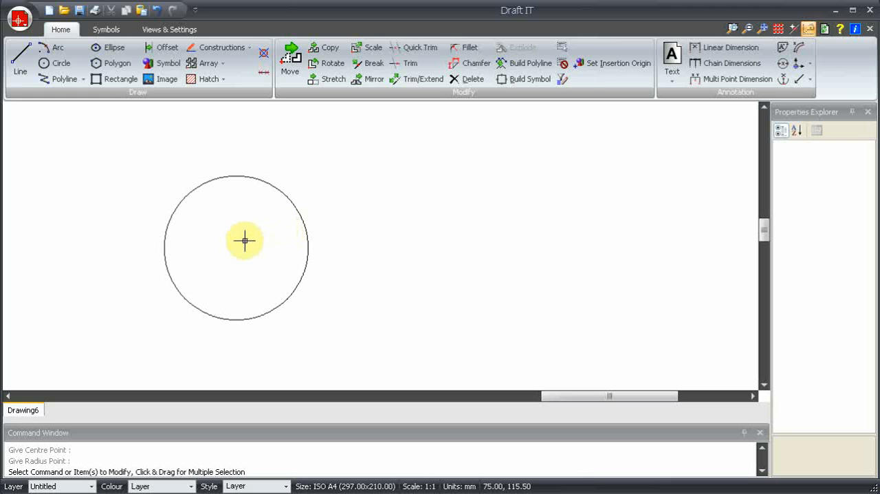
mouse_move(236, 251)
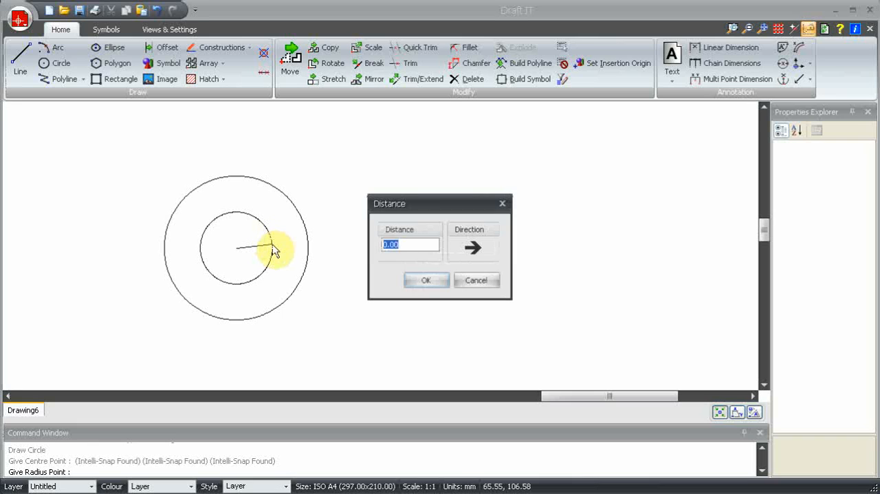
text(20)
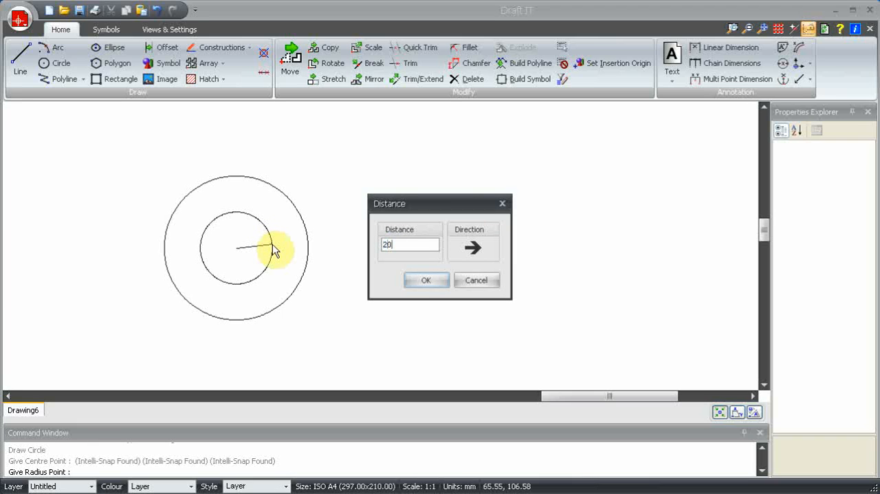
click(426, 279)
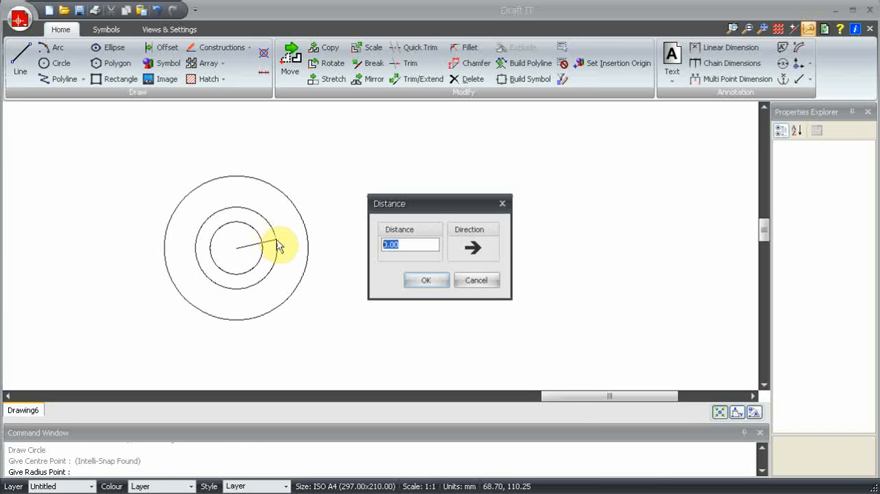
text(30)
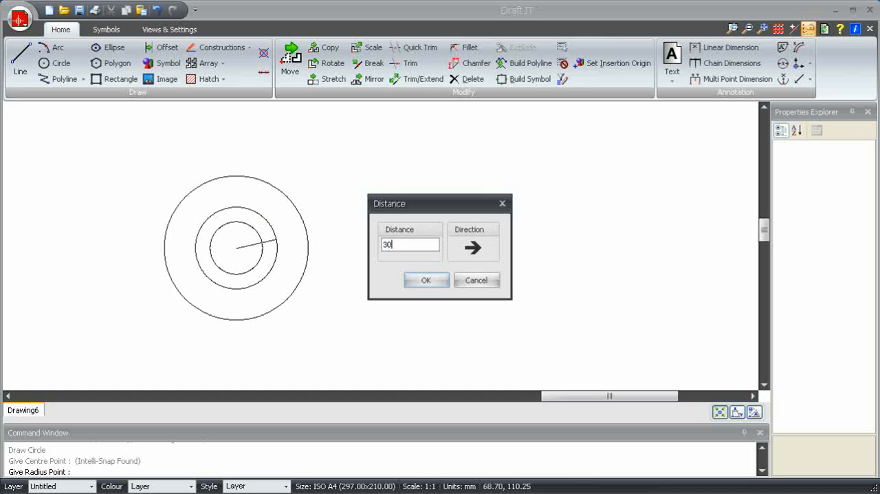
click(427, 281)
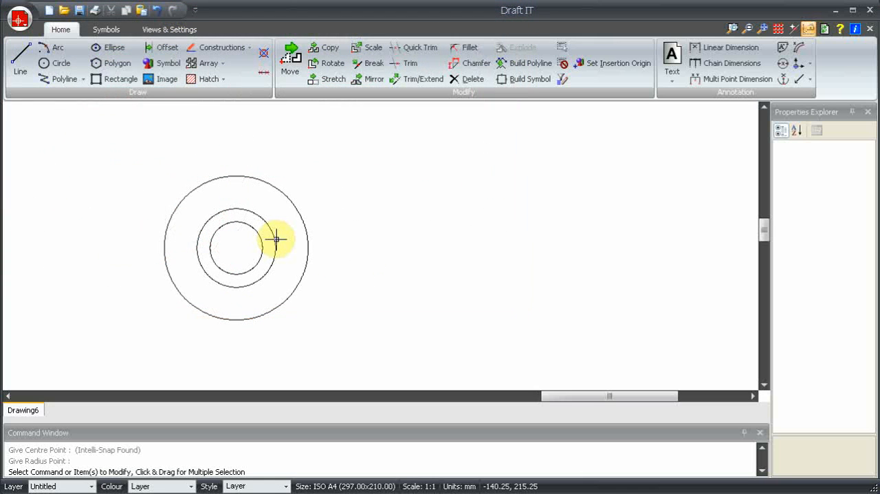
mouse_move(247, 242)
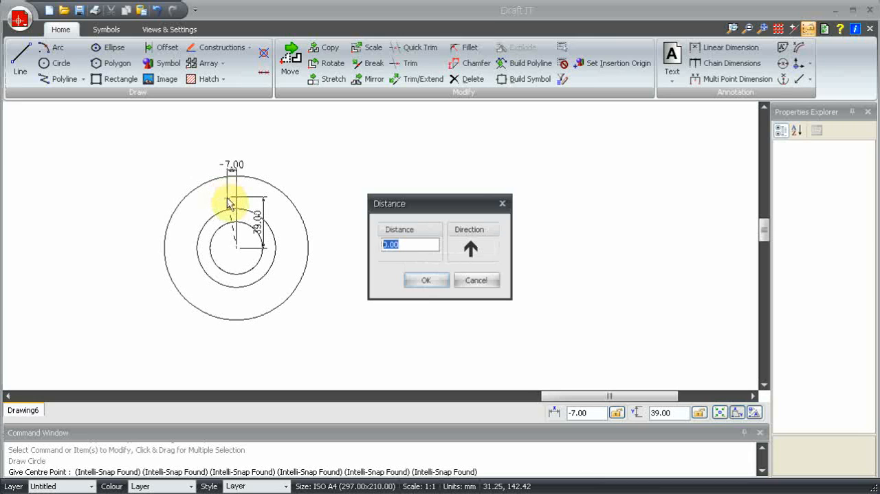
Place a small bolt-hole circle with its centre 45 above the flange centre.
text(45)
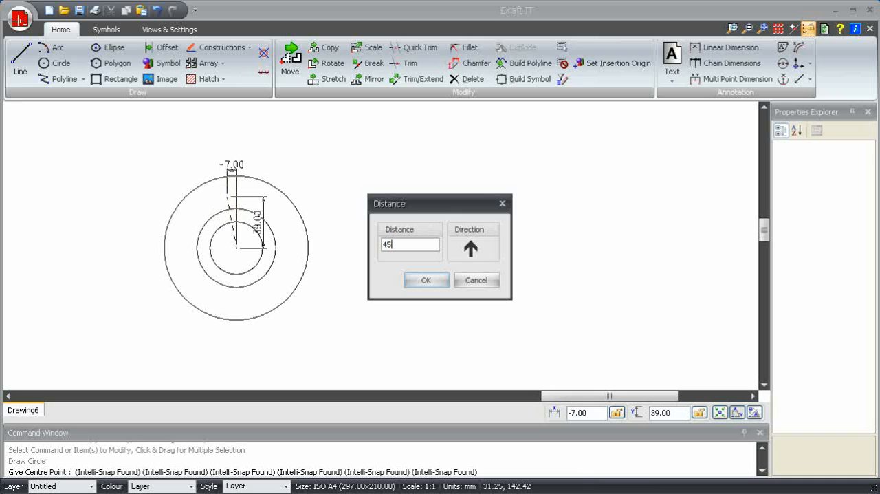
click(427, 279)
text(6)
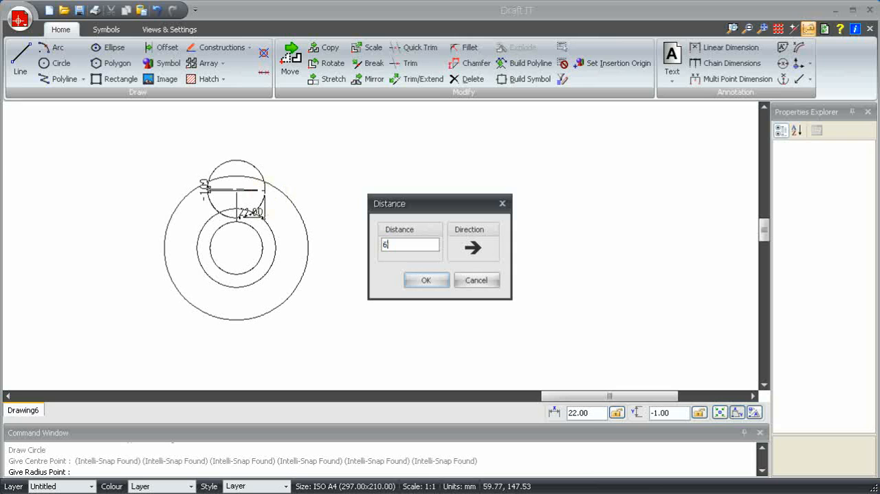
click(426, 281)
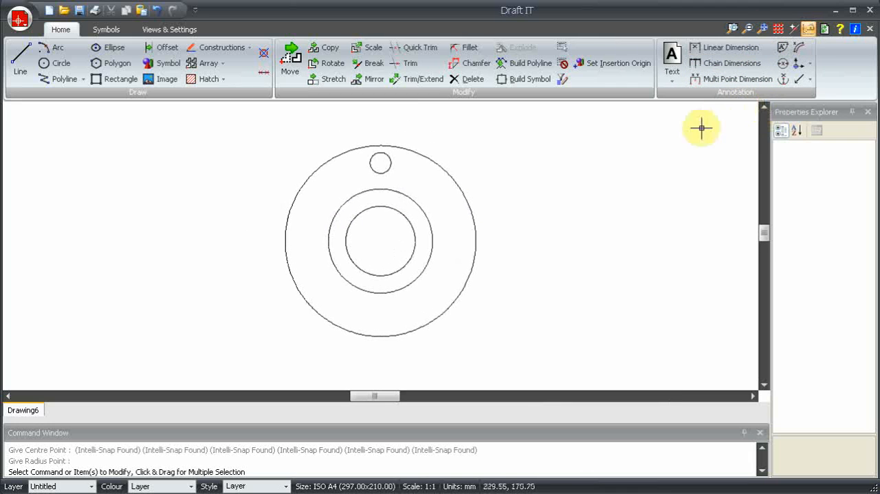
mouse_move(180, 188)
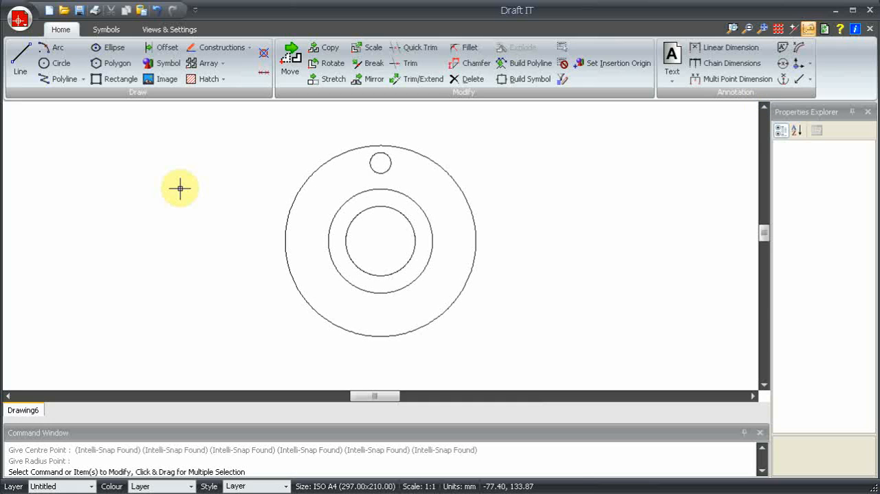
mouse_move(151, 407)
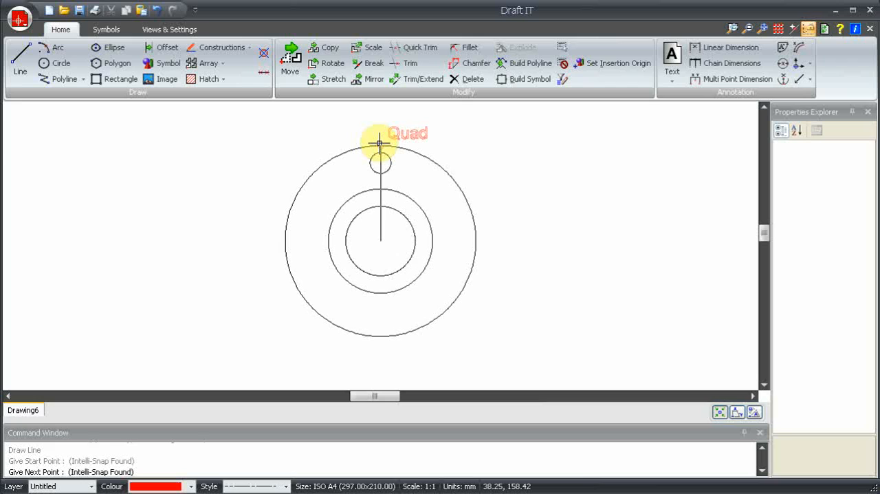
Extend the red dashed vertical centre line 10 past the bolt hole and draw the pitch circle through its centre.
click(380, 141)
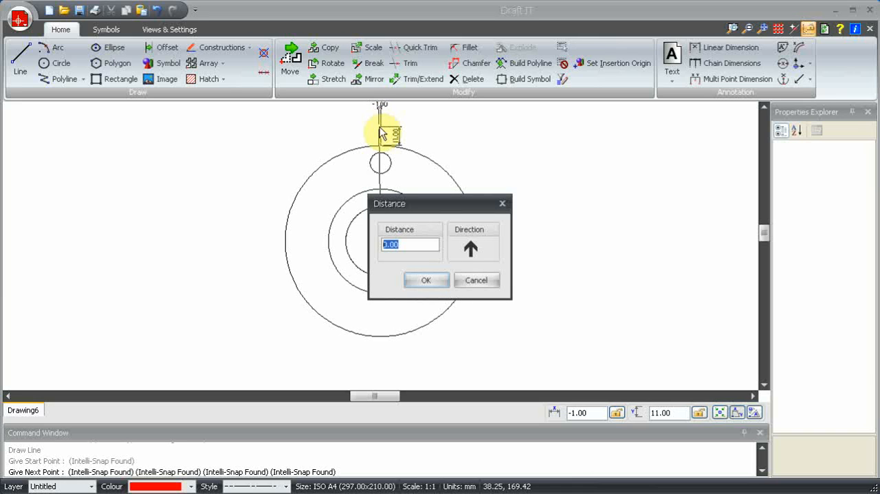
text(10)
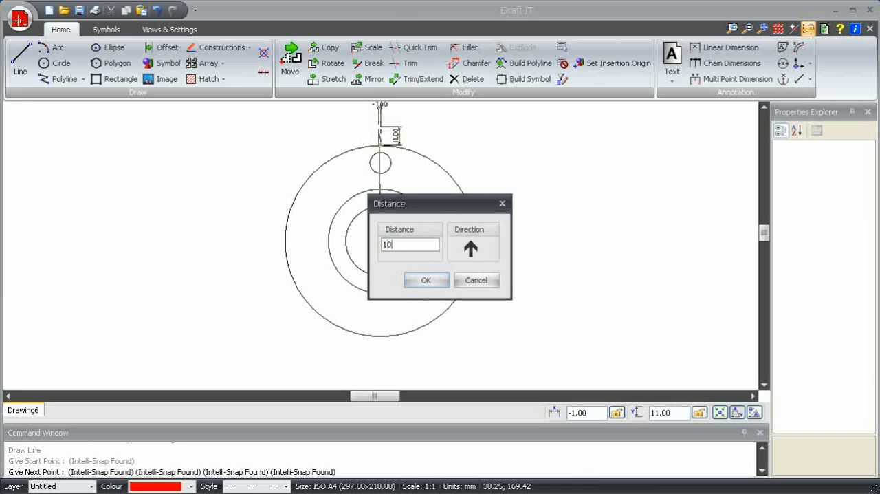
click(427, 280)
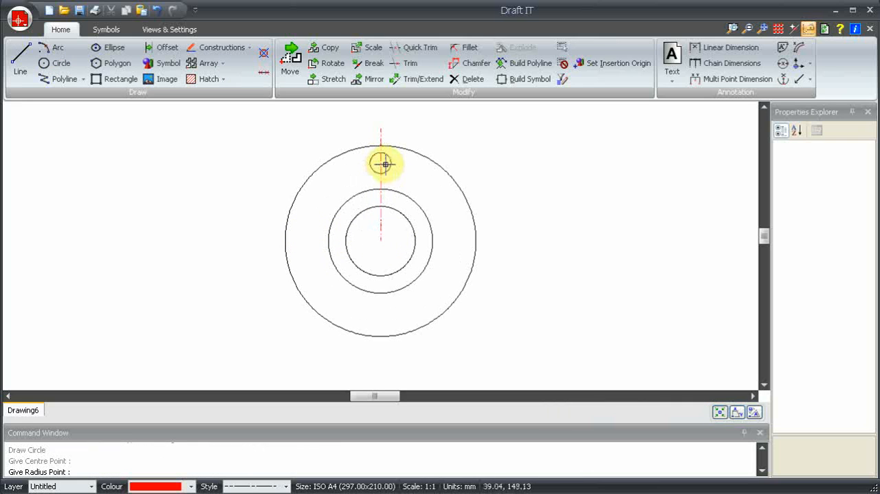
click(382, 162)
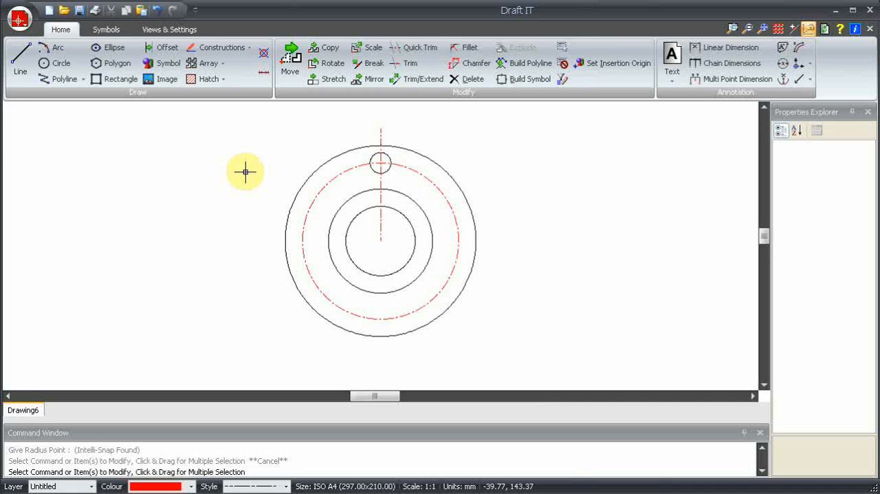
mouse_move(343, 236)
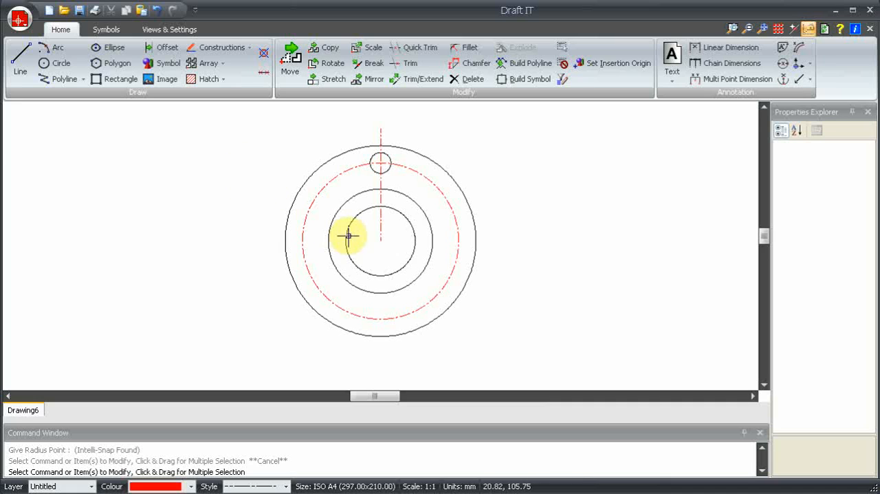
Polar Array the bolt hole with its centre lines into 8 rotated copies about the flange centre.
click(380, 186)
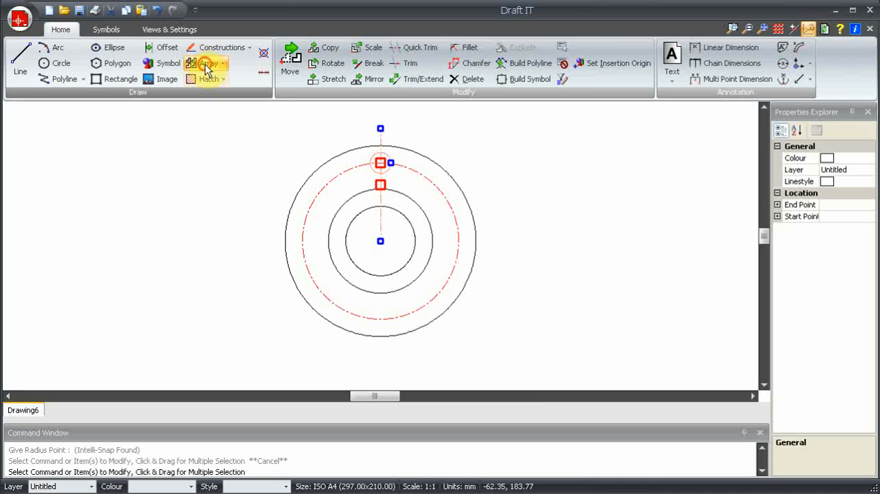
click(208, 63)
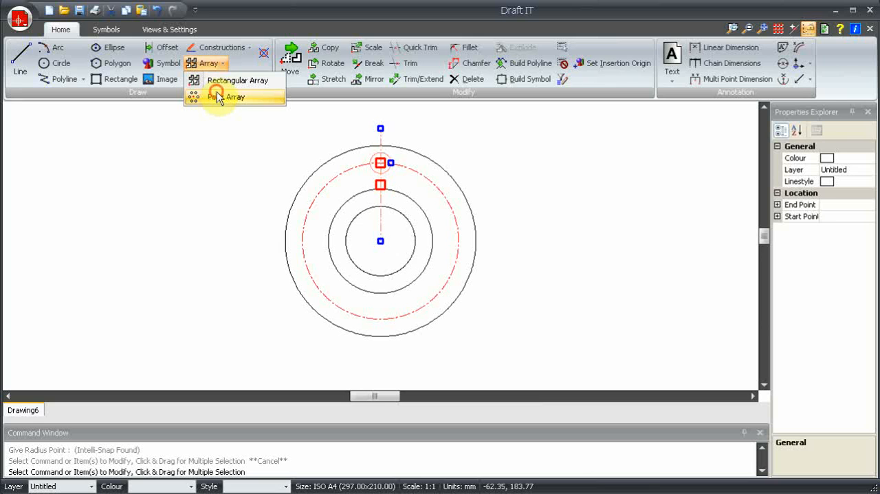
click(227, 96)
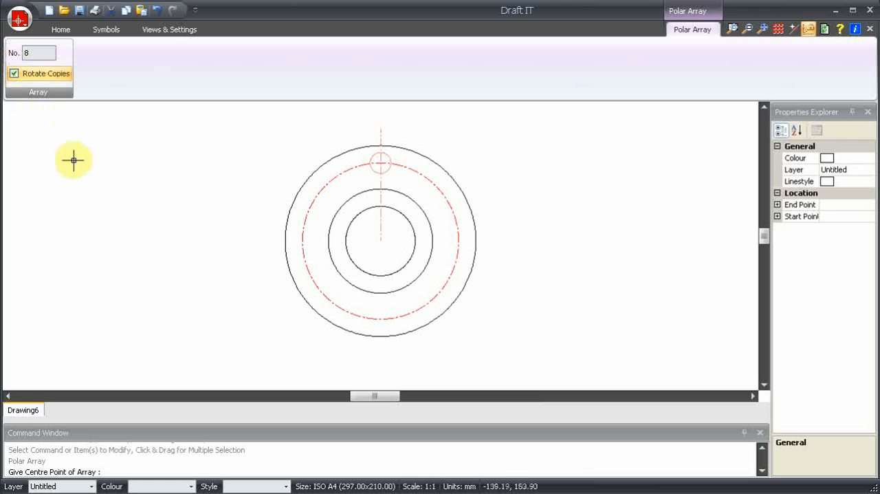
mouse_move(101, 190)
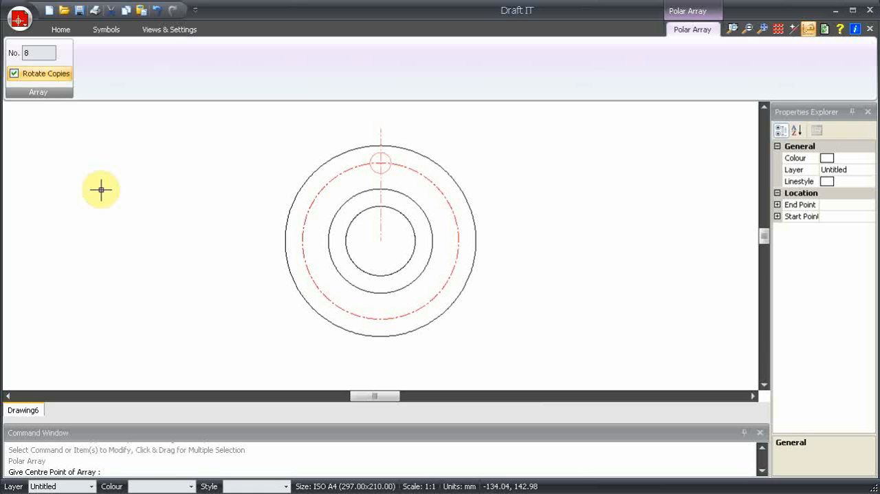
mouse_move(379, 242)
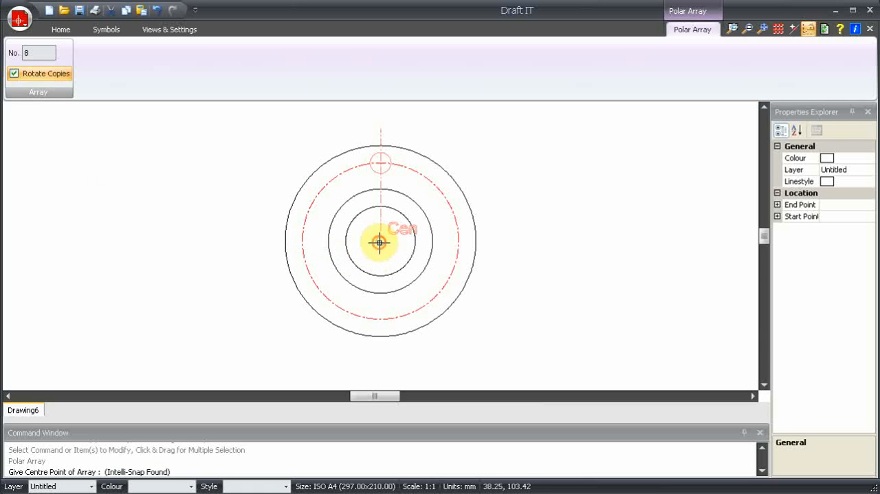
mouse_move(416, 187)
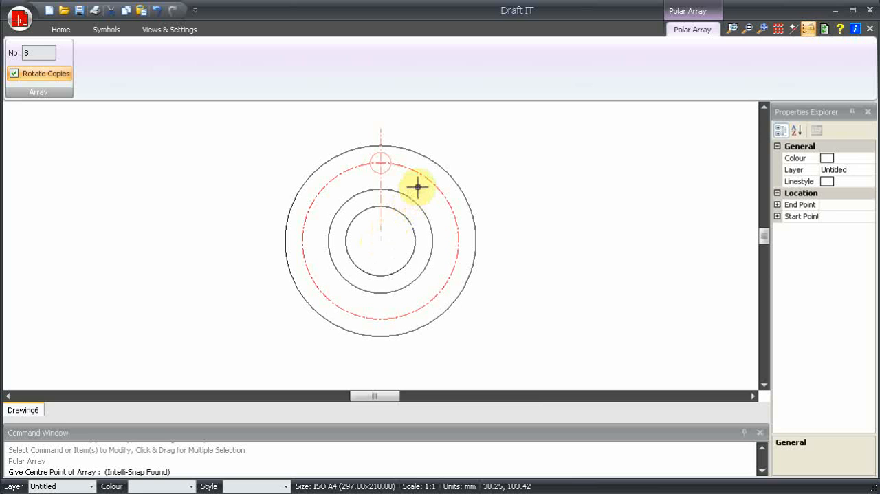
click(379, 159)
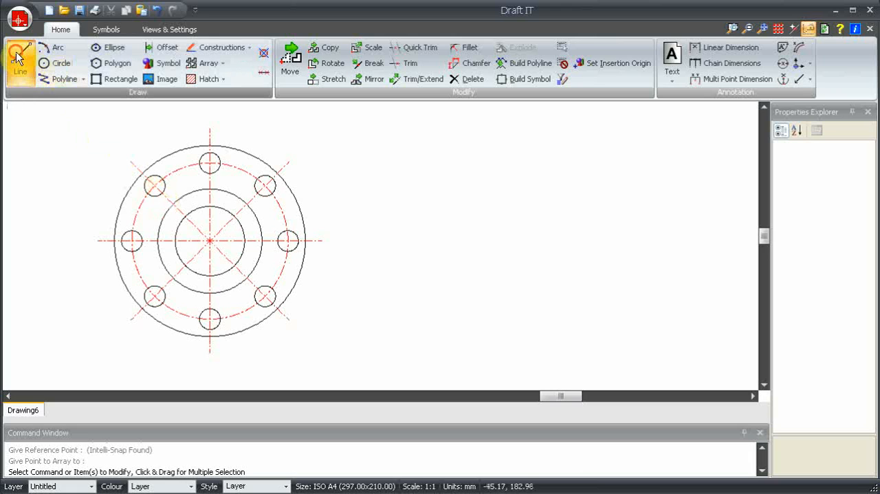
Draw the side-view flange rectangle projected from the front view, 15 mm wide.
click(21, 62)
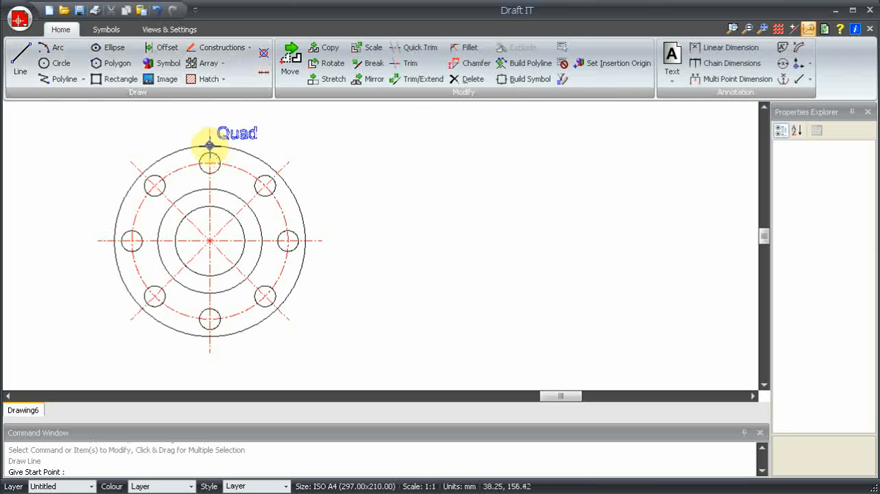
mouse_move(206, 146)
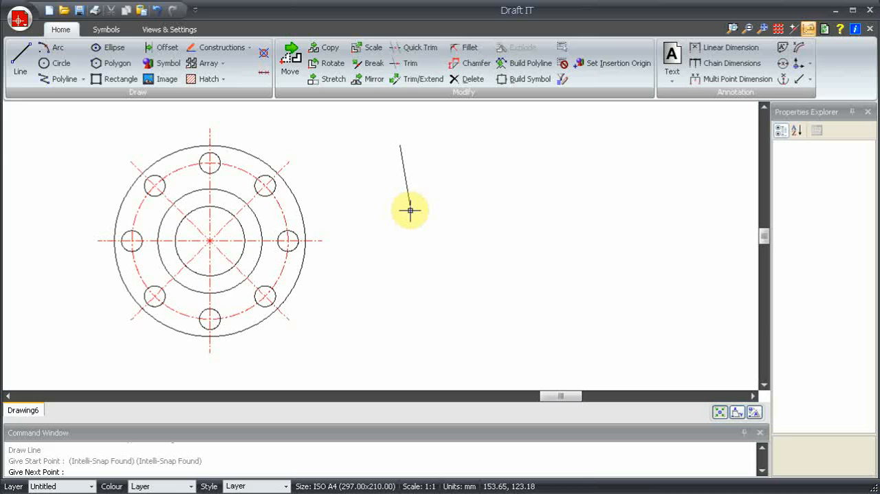
mouse_move(409, 223)
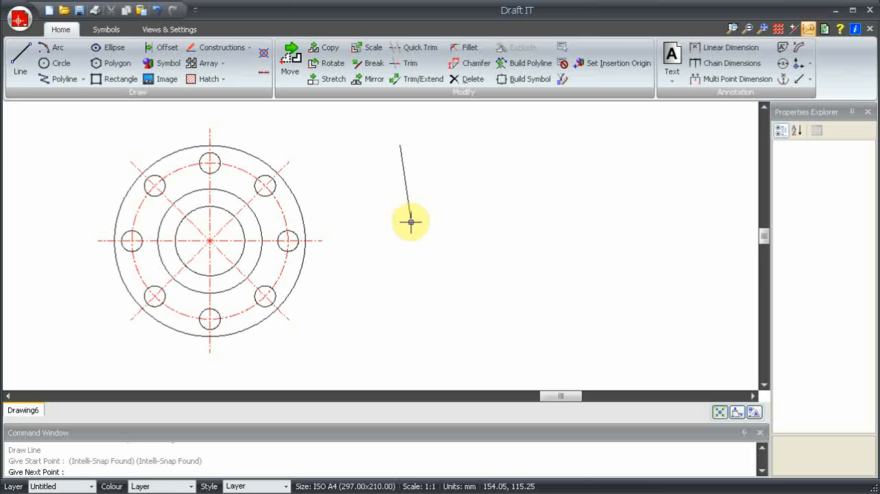
mouse_move(300, 335)
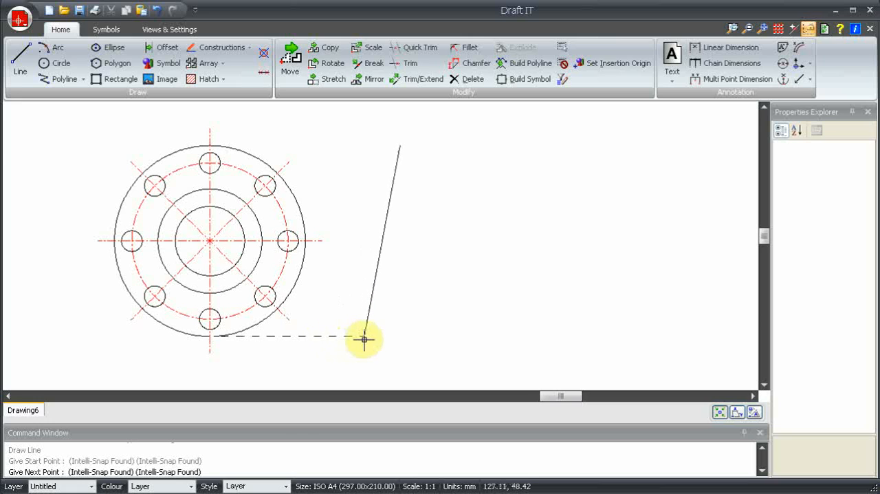
mouse_move(370, 339)
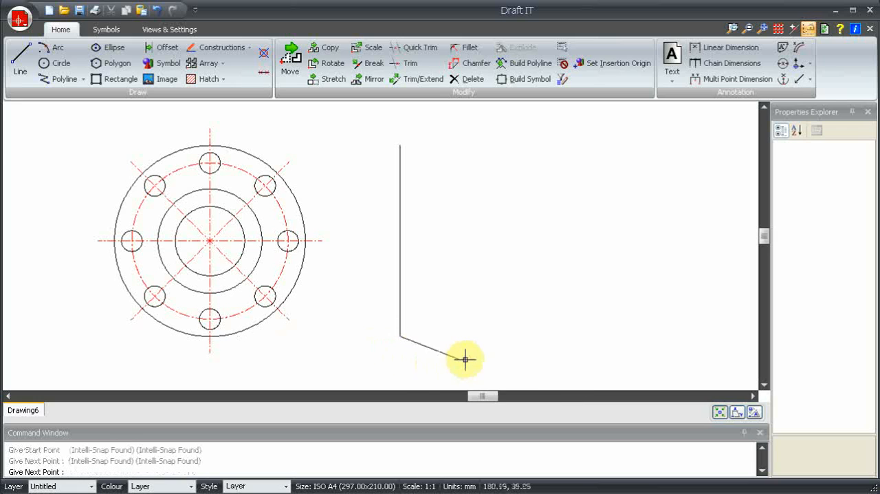
mouse_move(495, 341)
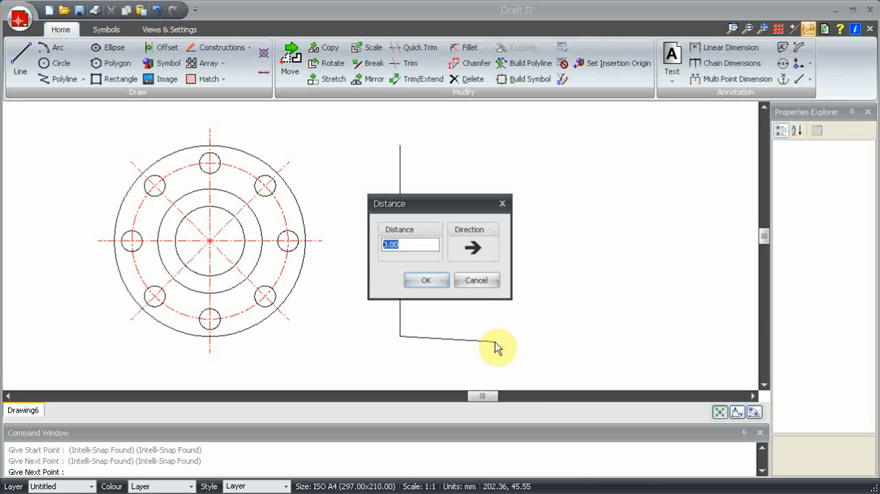
text(15)
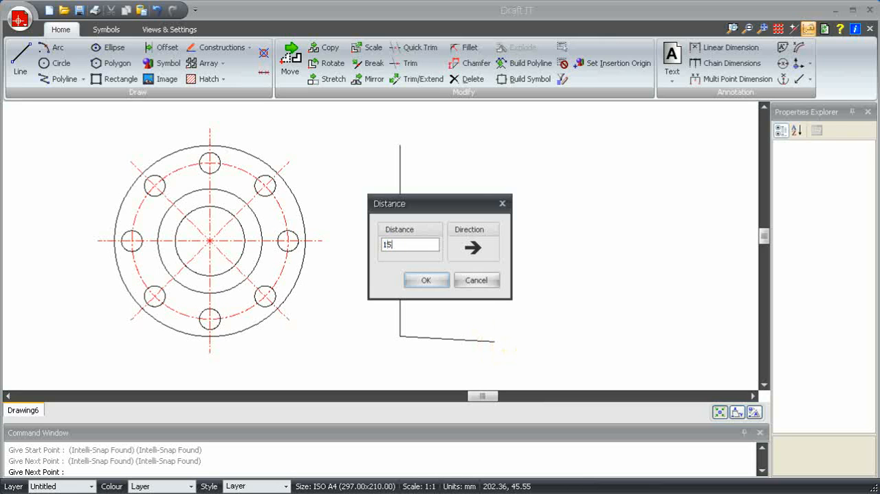
click(426, 279)
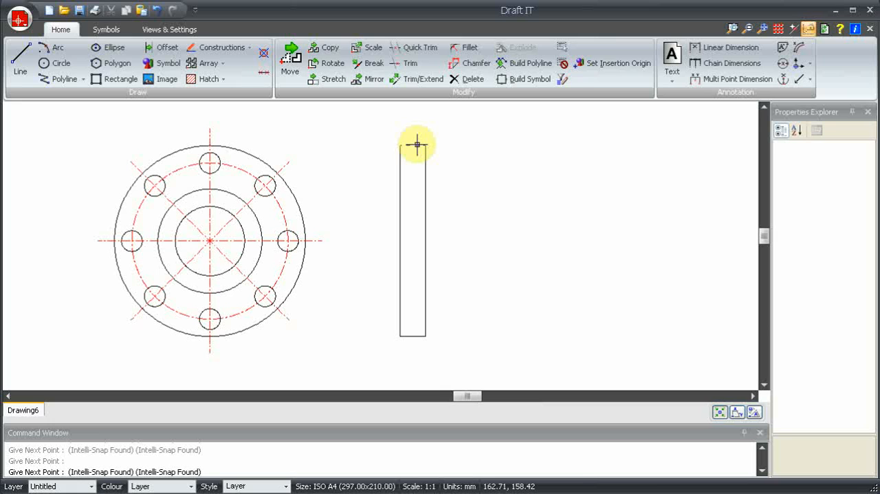
mouse_move(408, 141)
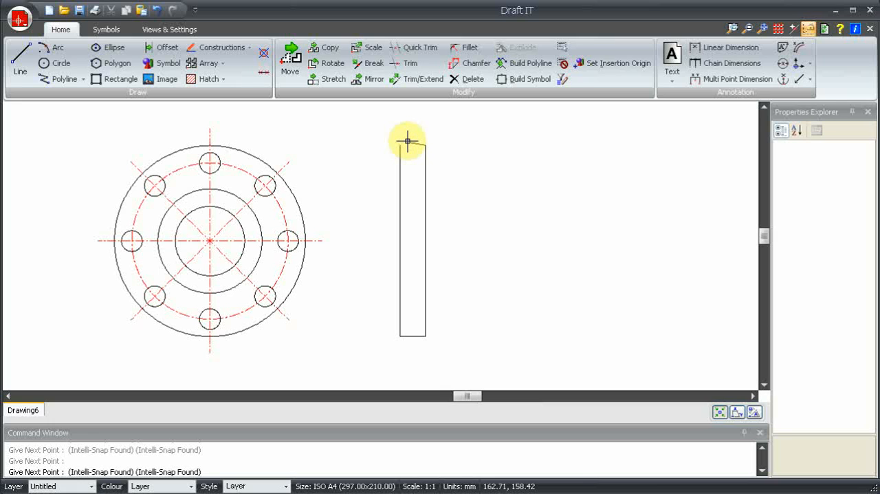
mouse_move(402, 145)
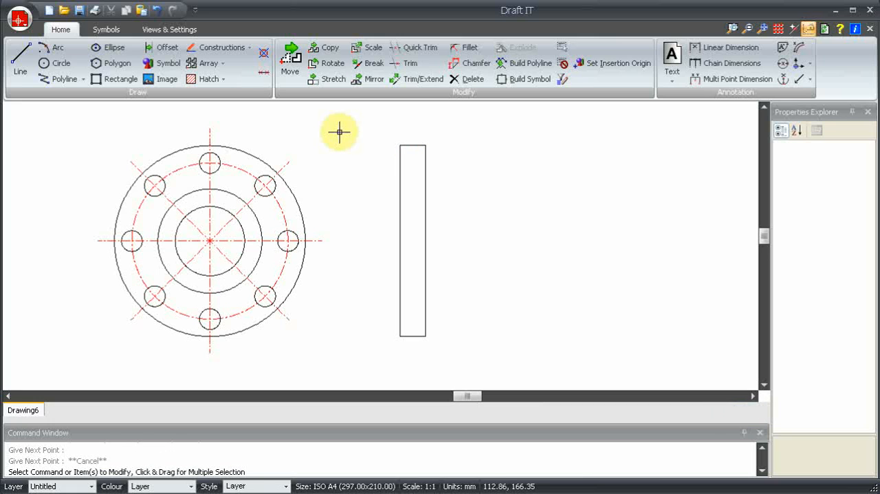
mouse_move(87, 124)
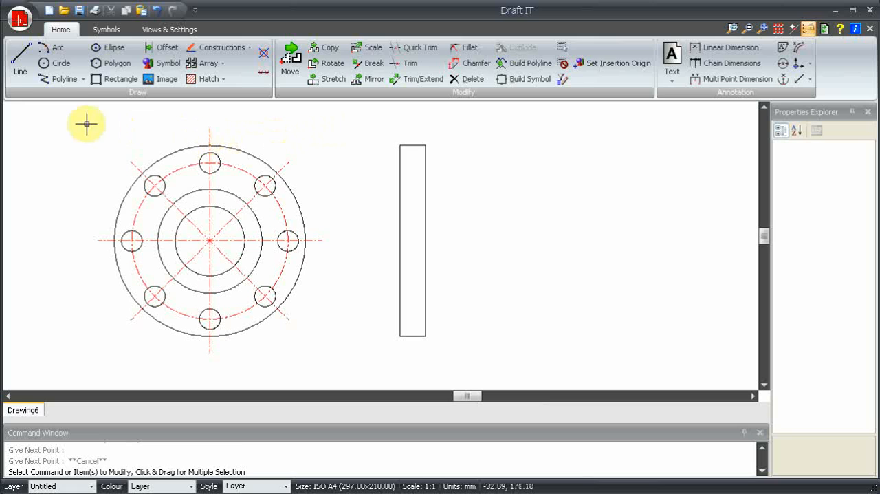
Draw the 45 mm hub outline from the flange's right face, aligned with the front view's inner circle.
click(25, 61)
text(45)
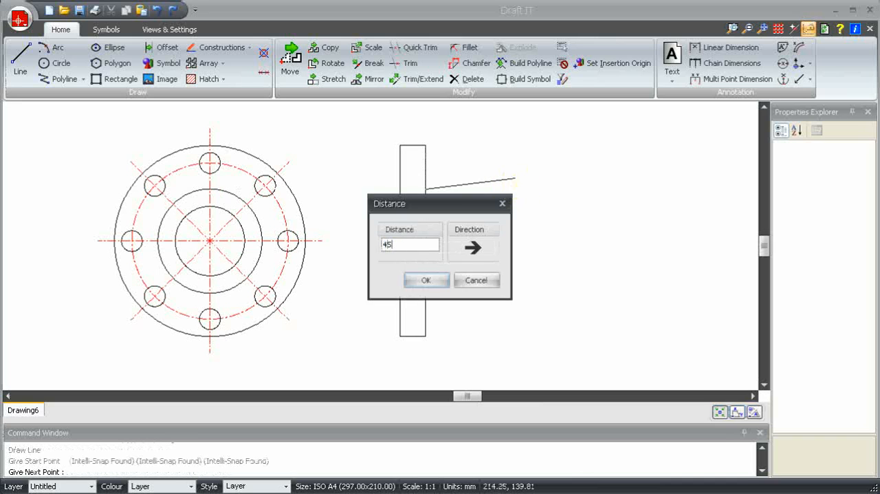
click(427, 280)
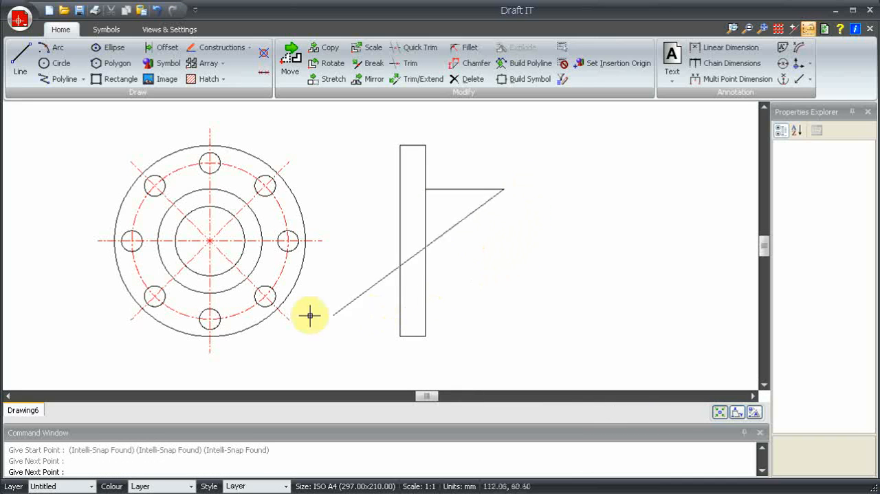
mouse_move(209, 291)
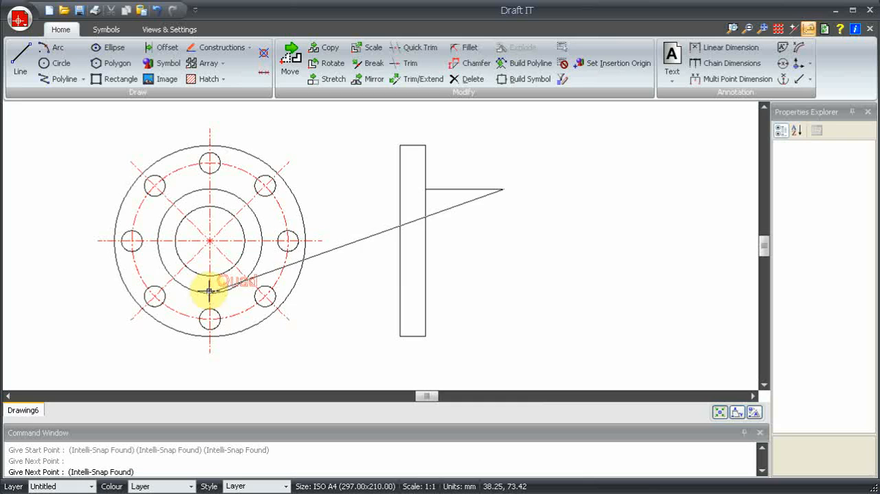
click(467, 291)
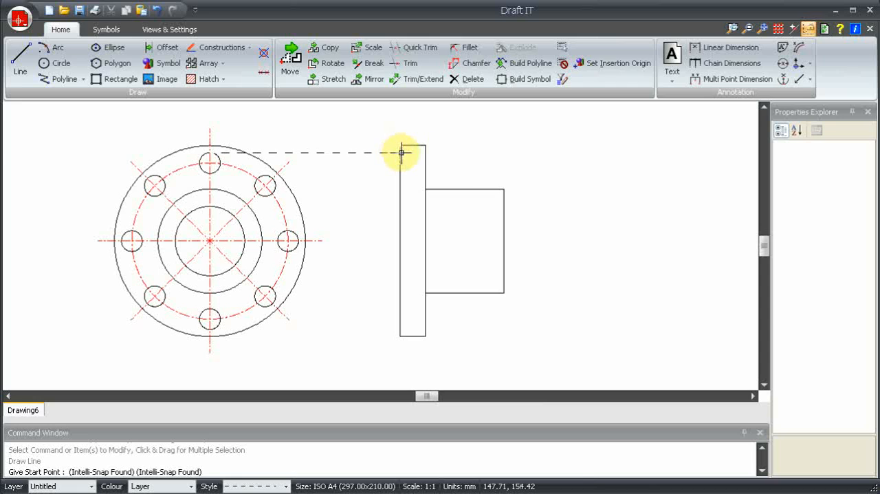
Add the top bolt-hole hidden line across the flange and start its bottom edge at the projected height.
click(403, 150)
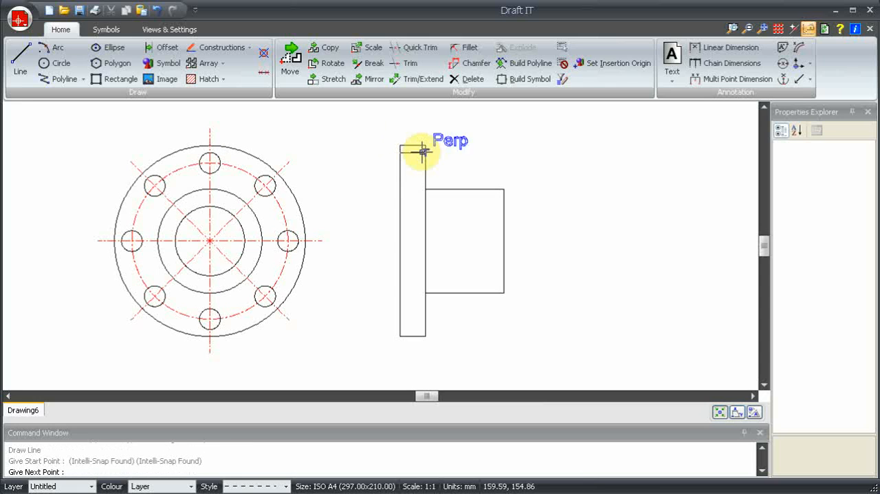
click(421, 150)
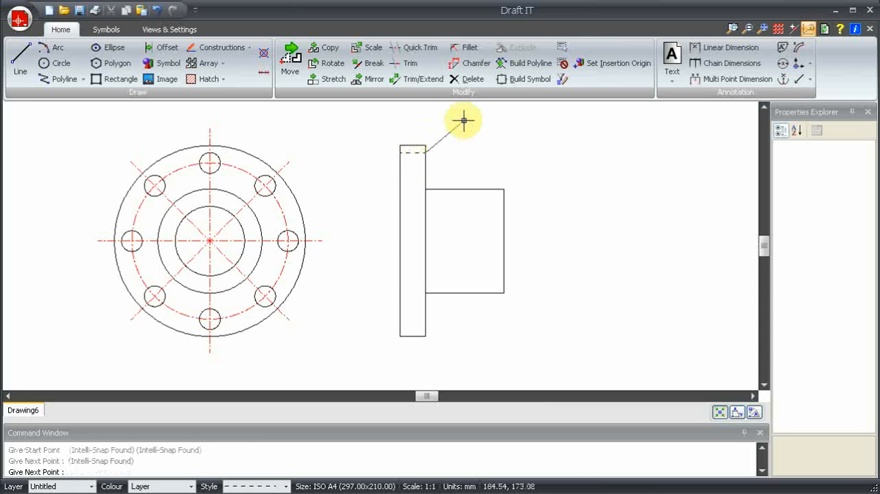
key(Escape)
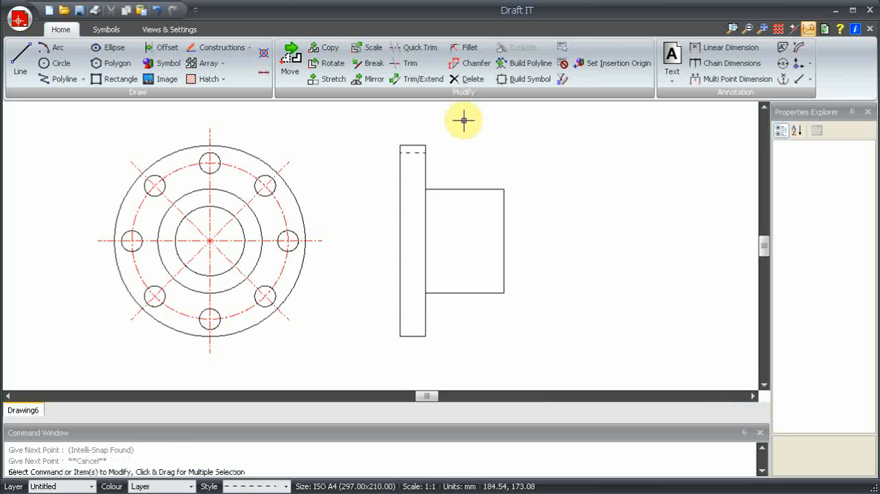
mouse_move(461, 121)
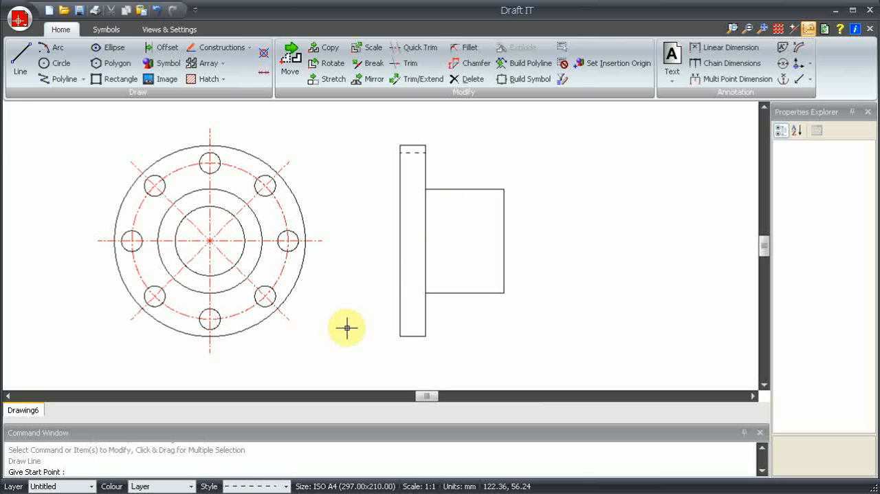
mouse_move(219, 336)
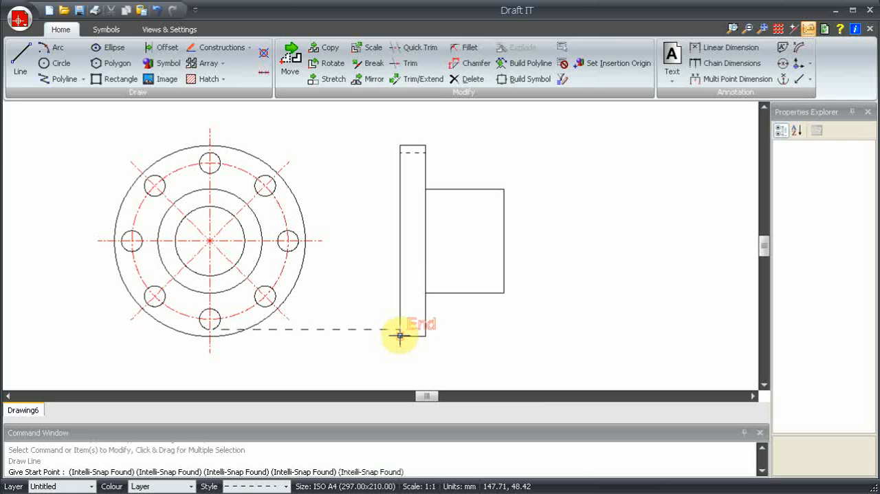
click(397, 336)
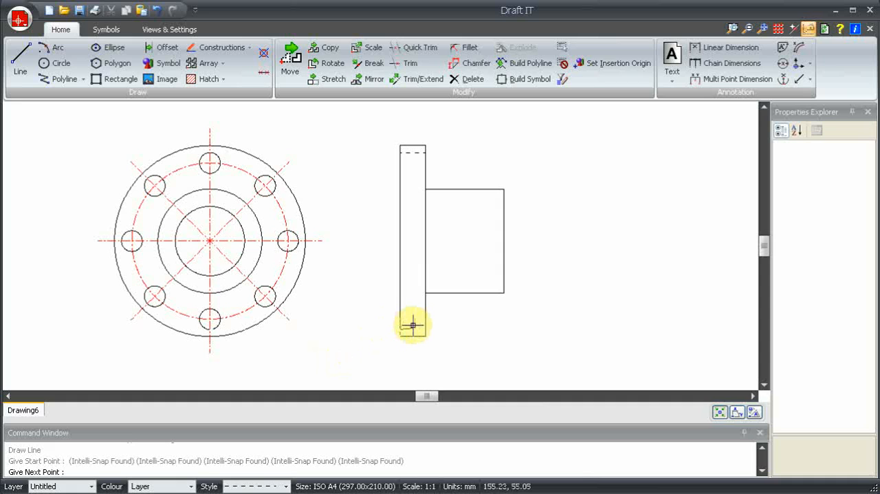
mouse_move(420, 347)
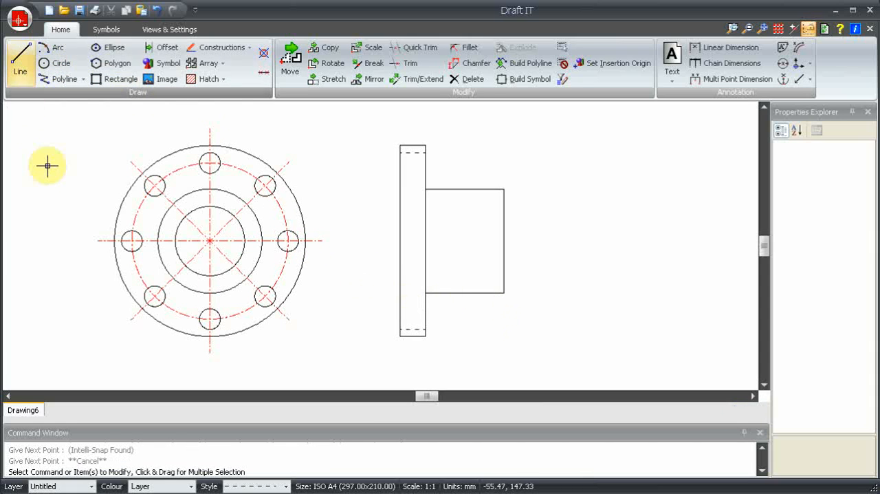
mouse_move(180, 232)
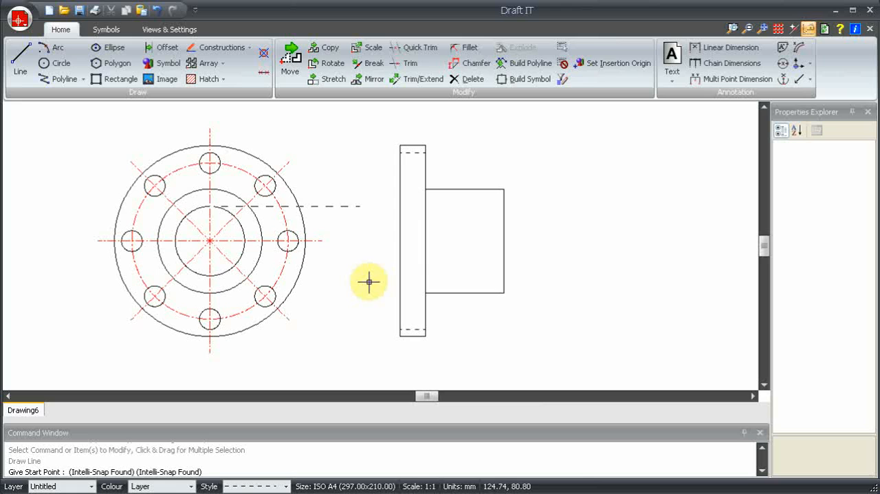
mouse_move(374, 245)
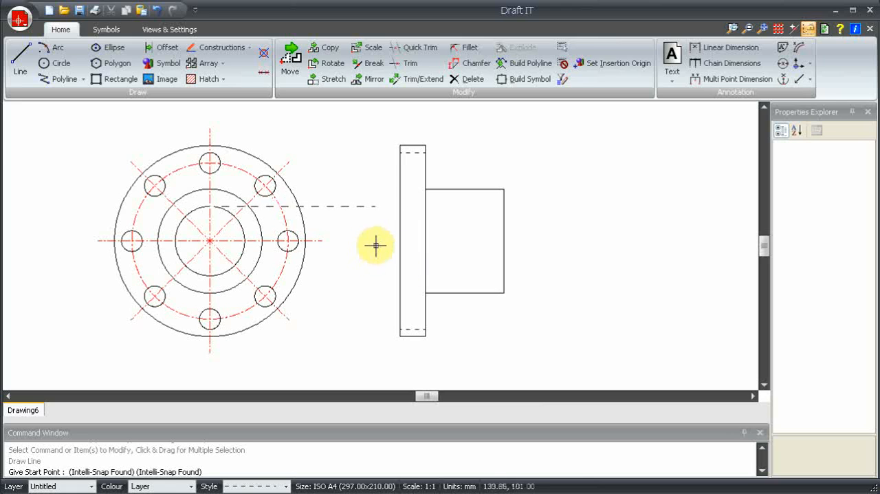
mouse_move(386, 209)
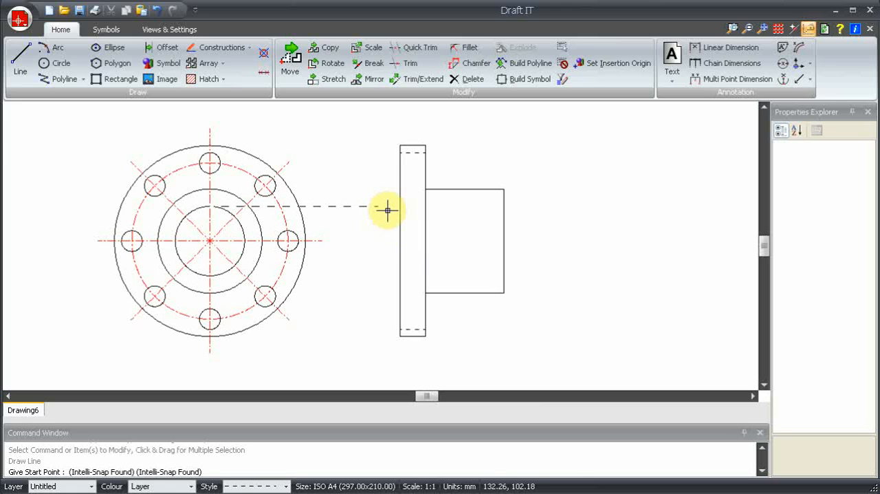
mouse_move(402, 145)
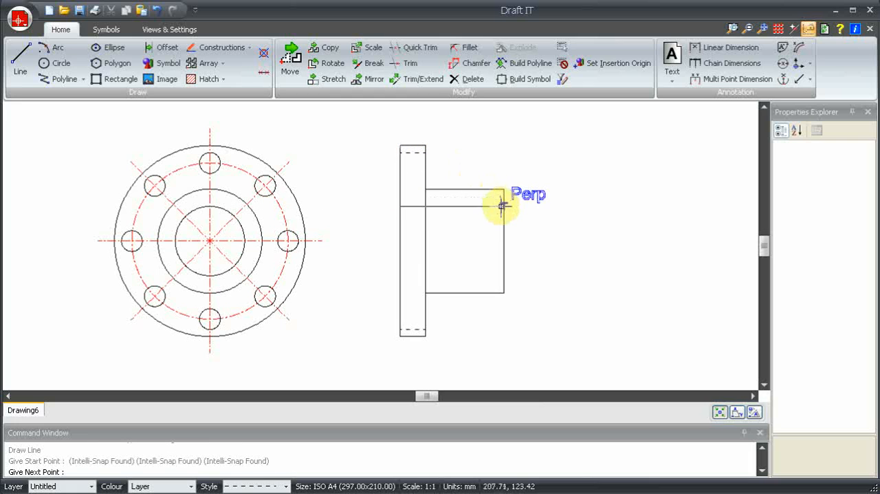
Draw the dashed bore top line from the inner circle across to the hub's right edge.
click(500, 206)
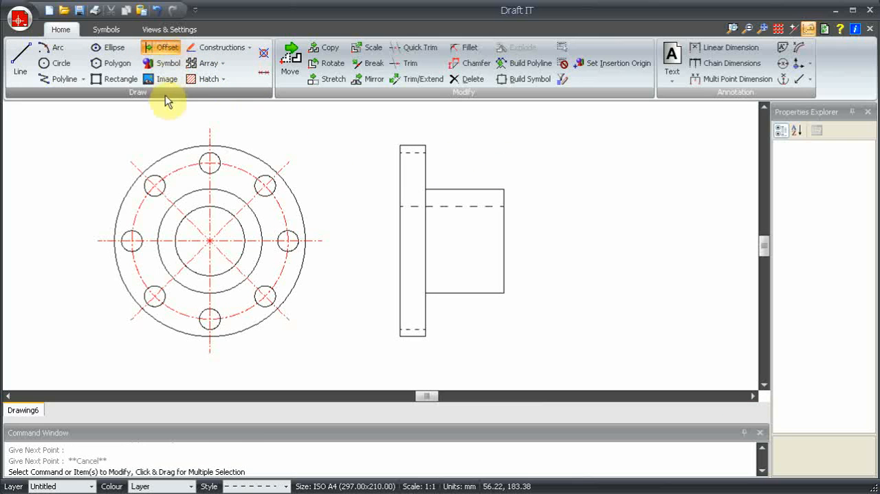
Offset the upper hidden lines to matching positions near the flange bottom.
click(161, 47)
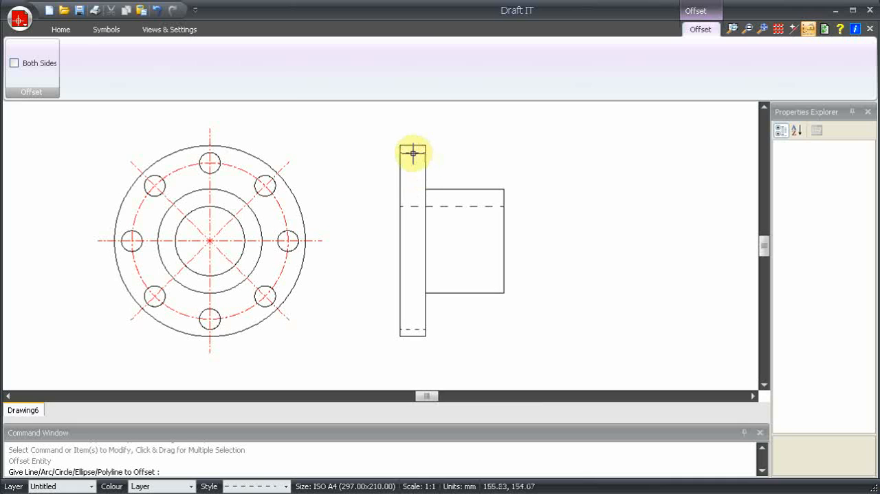
click(411, 153)
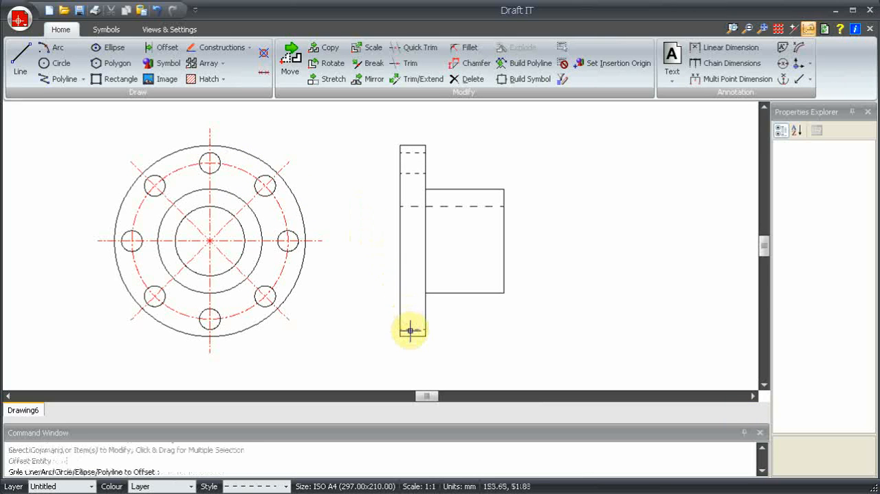
click(407, 330)
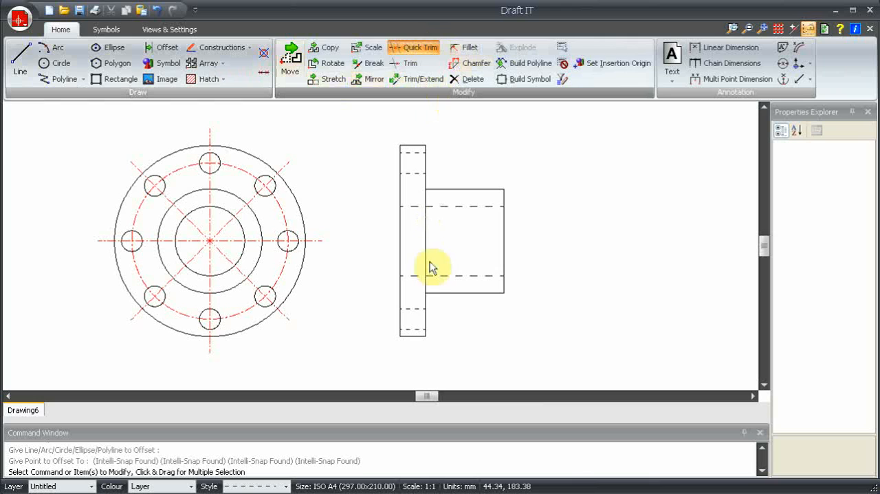
Quick Trim the flange's vertical edge segments inside the hub to merge the outlines.
click(416, 47)
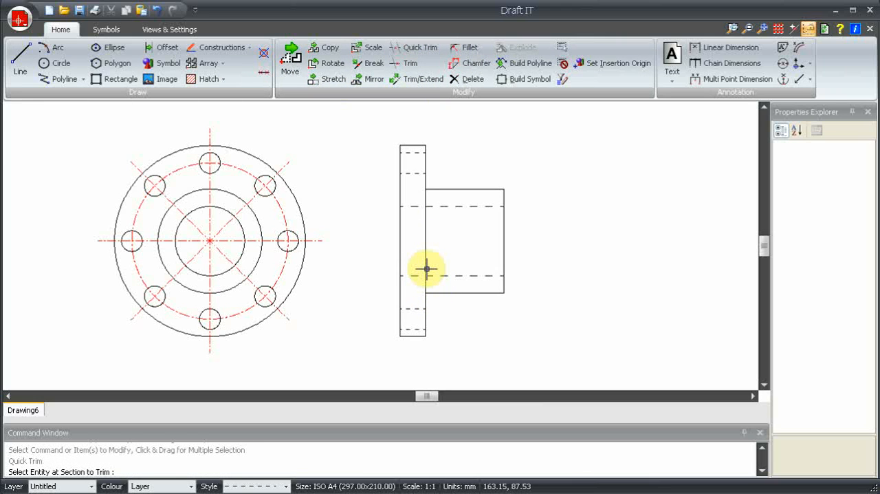
mouse_move(425, 275)
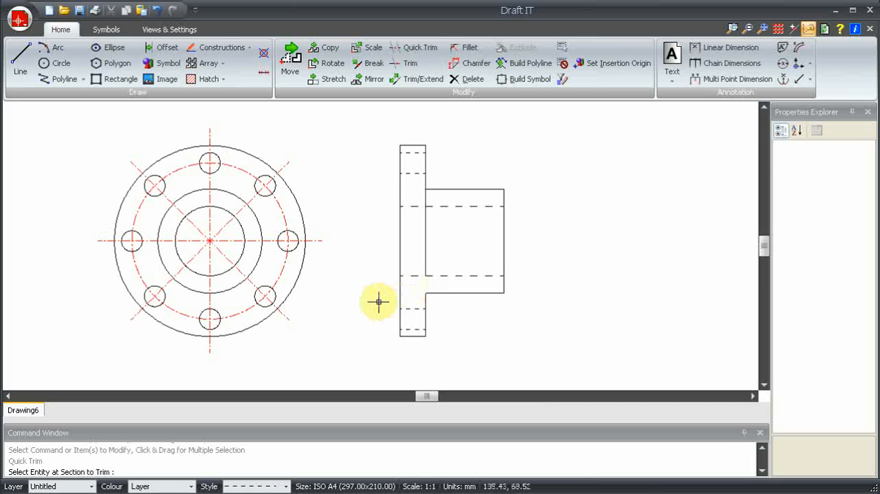
mouse_move(423, 253)
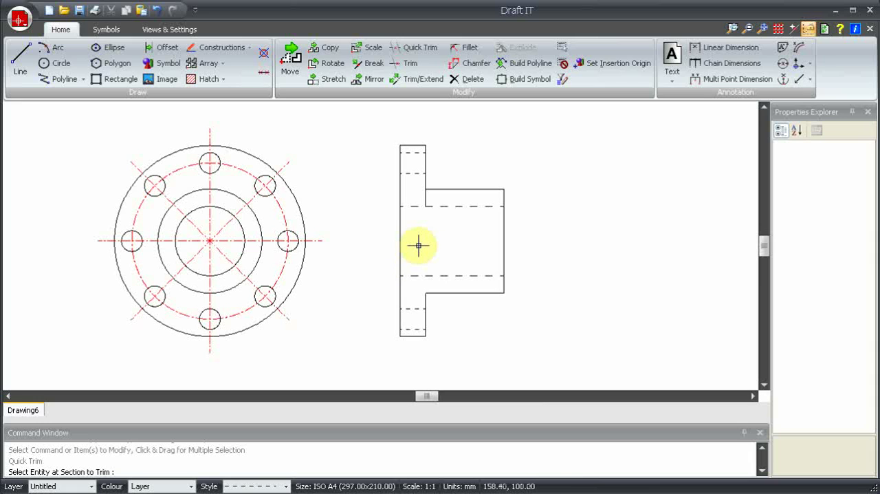
click(422, 203)
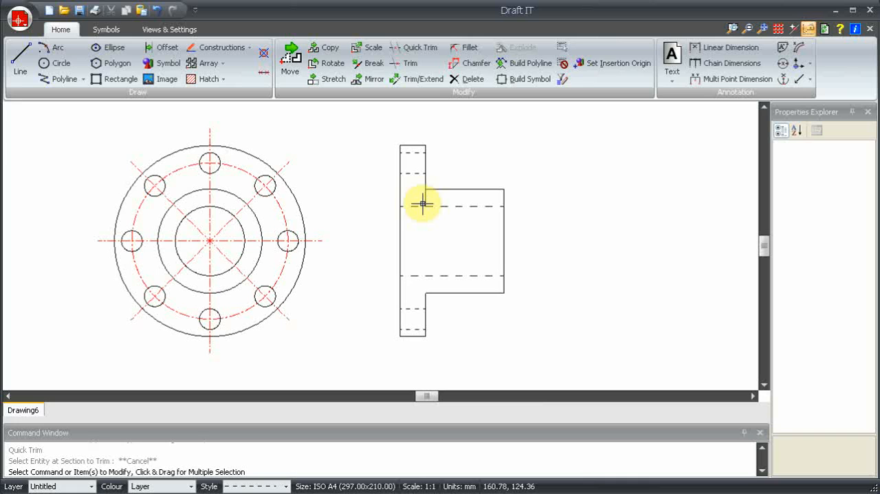
click(427, 204)
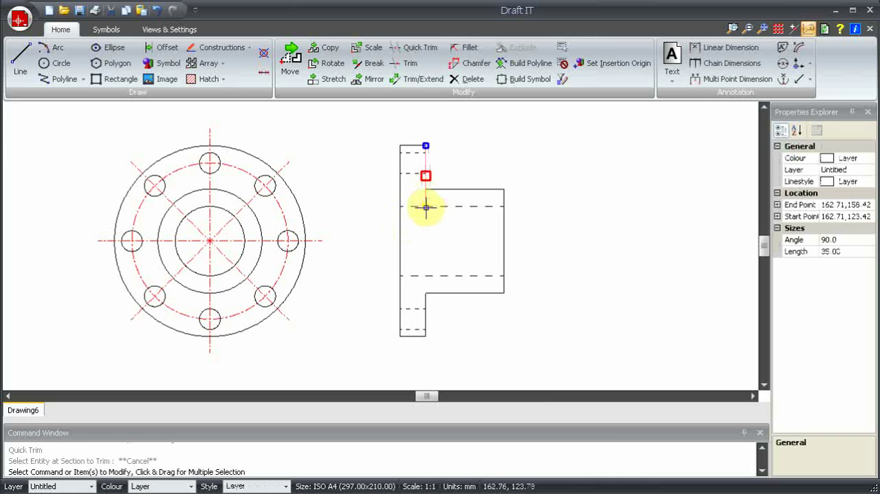
mouse_move(425, 187)
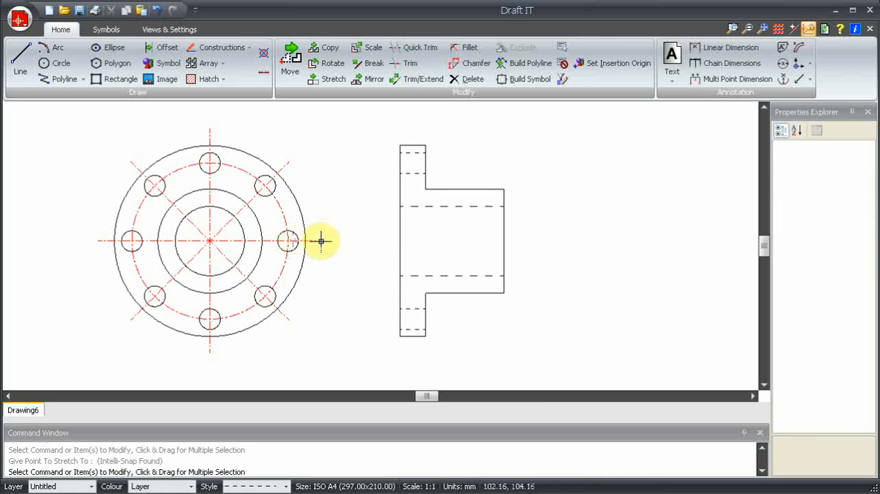
Stretch the horizontal centre line through the side view and set the colour to red.
click(267, 240)
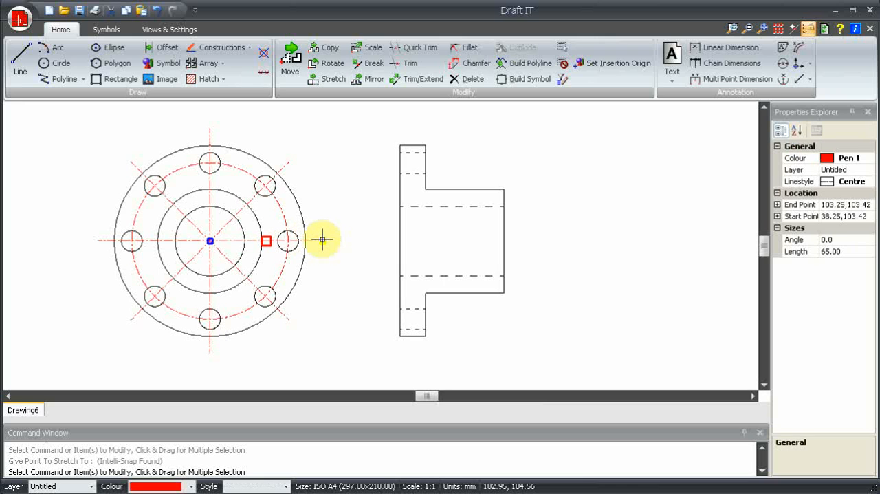
mouse_move(644, 271)
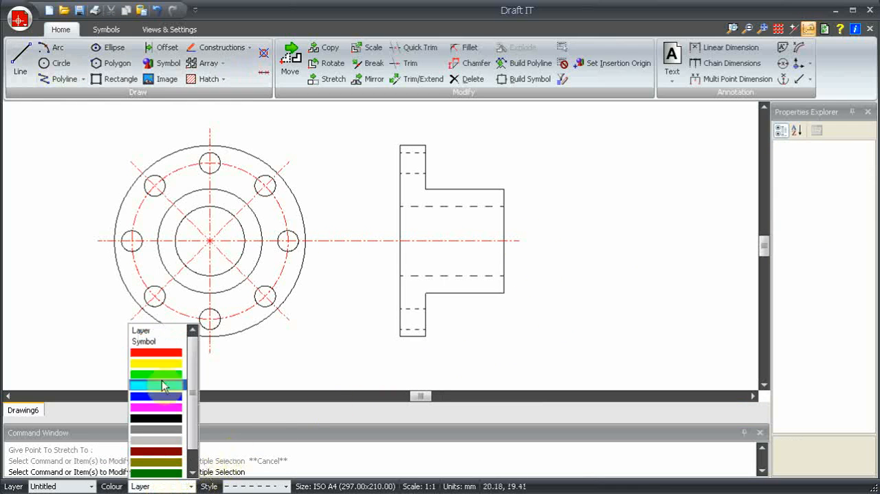
click(154, 383)
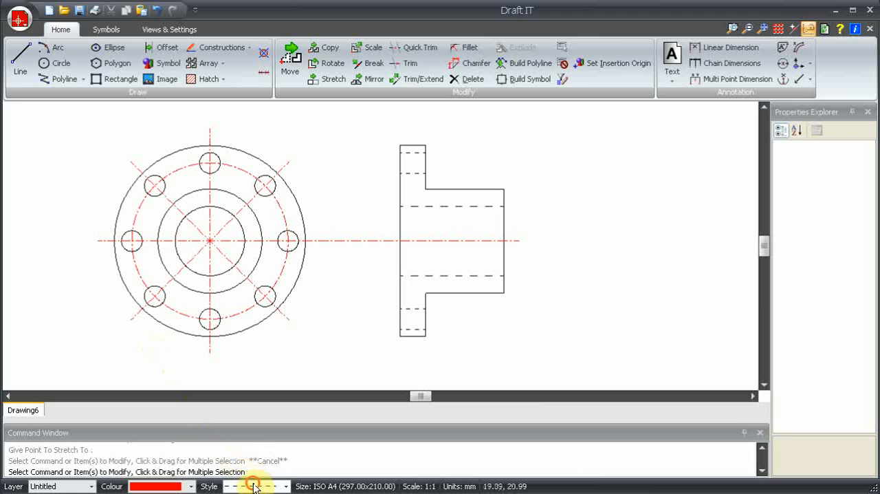
mouse_move(173, 249)
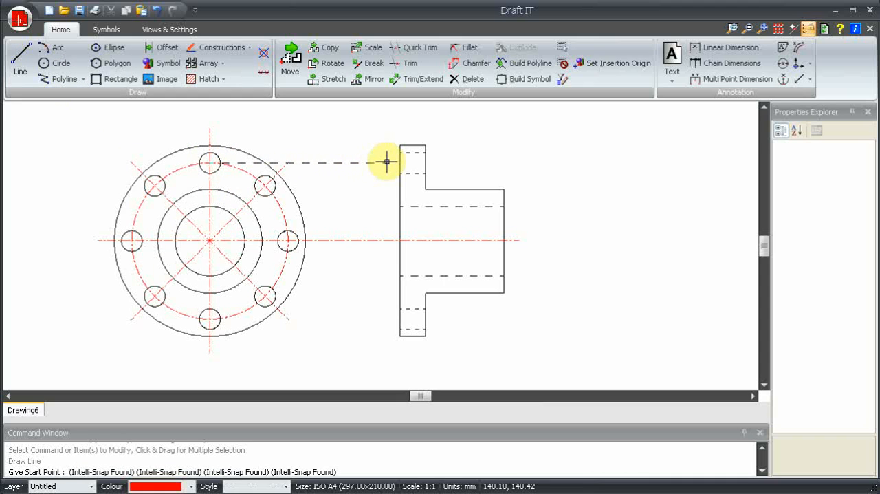
Project red centre lines from the top and bottom bolt-hole centres across to the side view.
click(386, 162)
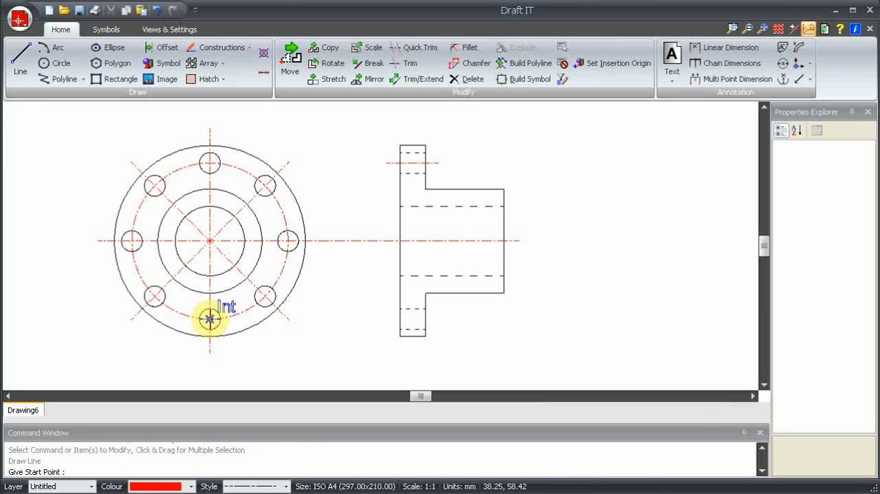
click(209, 318)
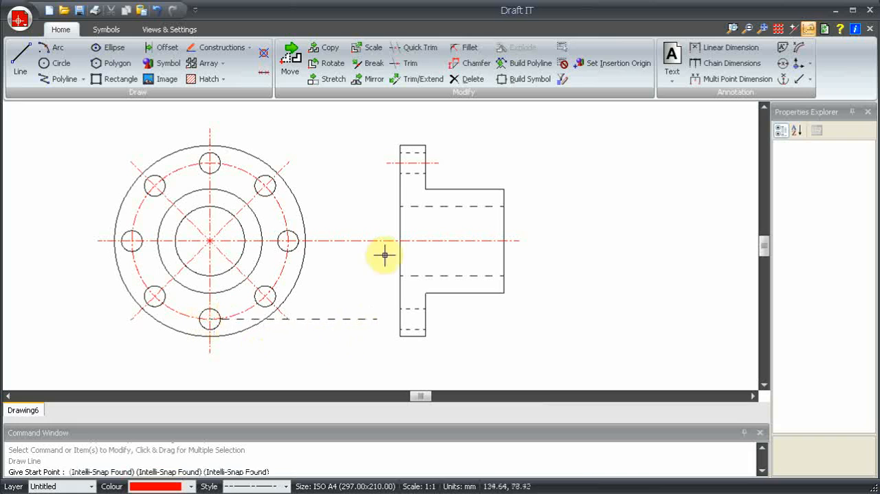